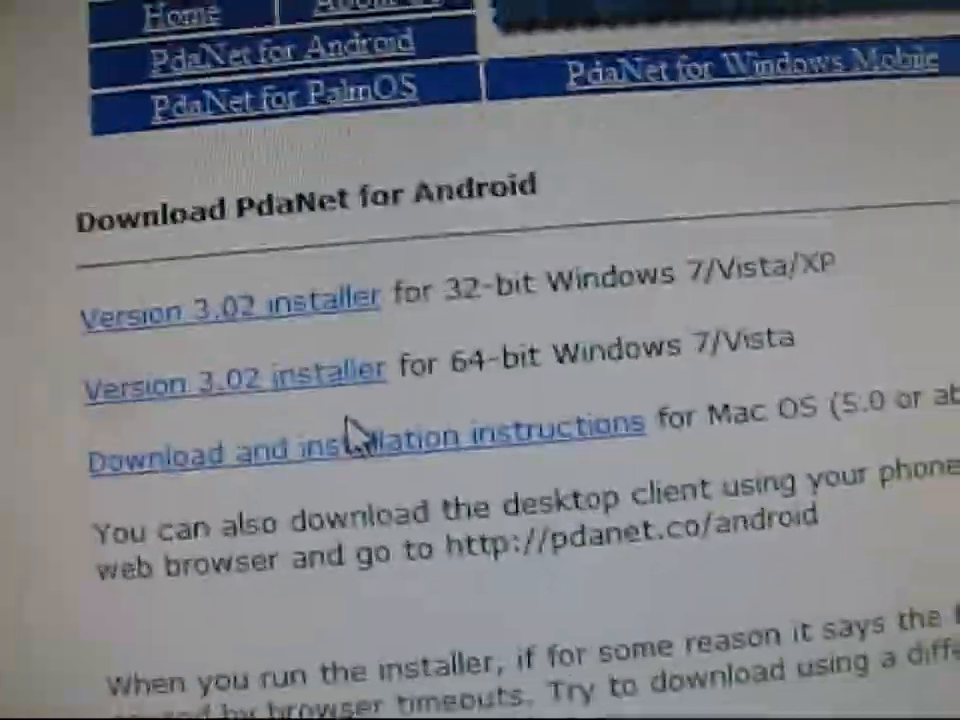
# Scroll the Downloads file list to reach the one_click_stock.zip archive.
pyautogui.scroll(-3)
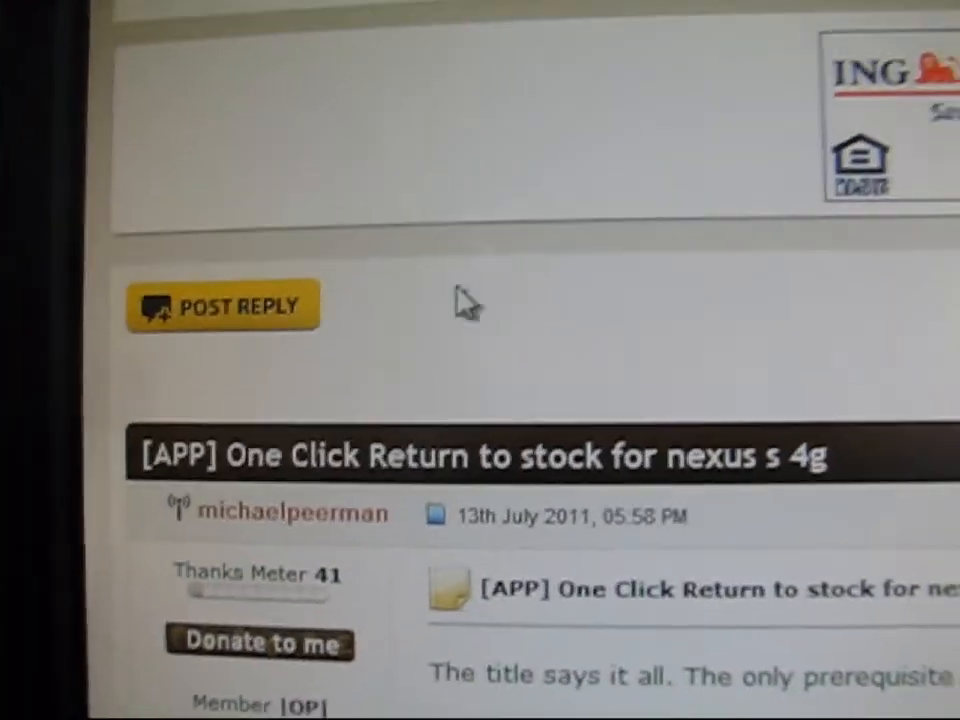
pyautogui.scroll(-3)
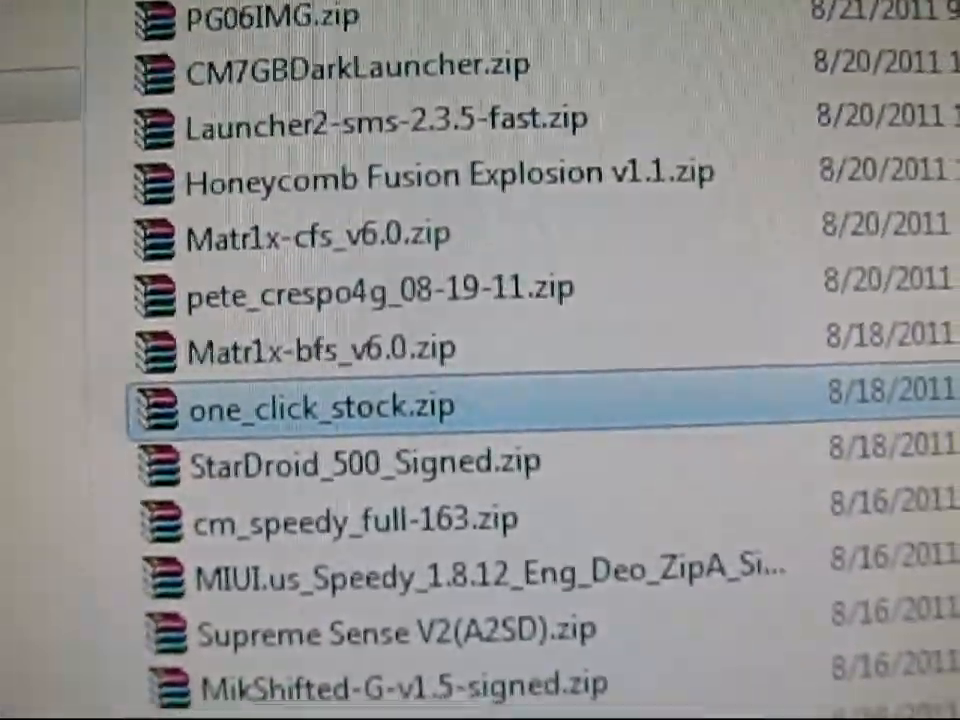
pyautogui.scroll(-3)
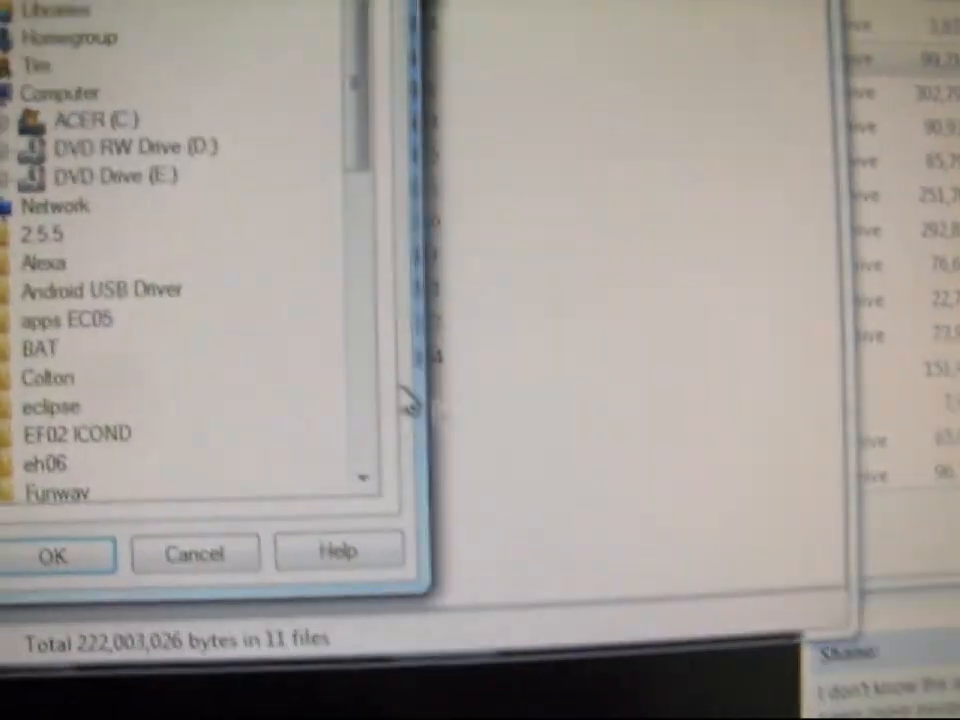
# Choose the desktop folder as the extraction destination and confirm the chooser.
pyautogui.scroll(-3)
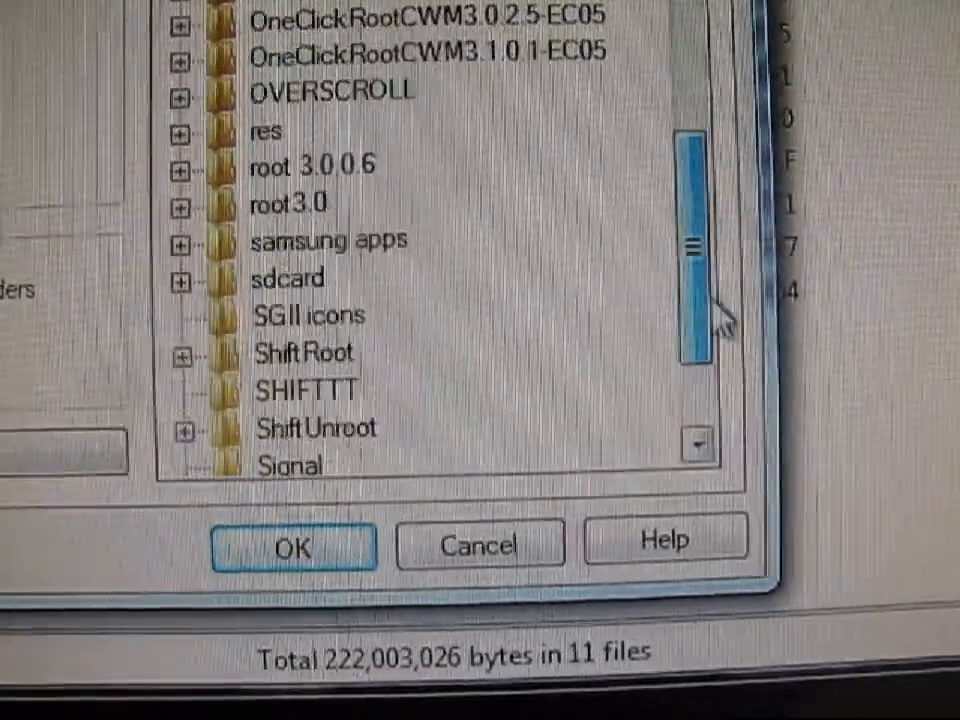
pyautogui.scroll(3)
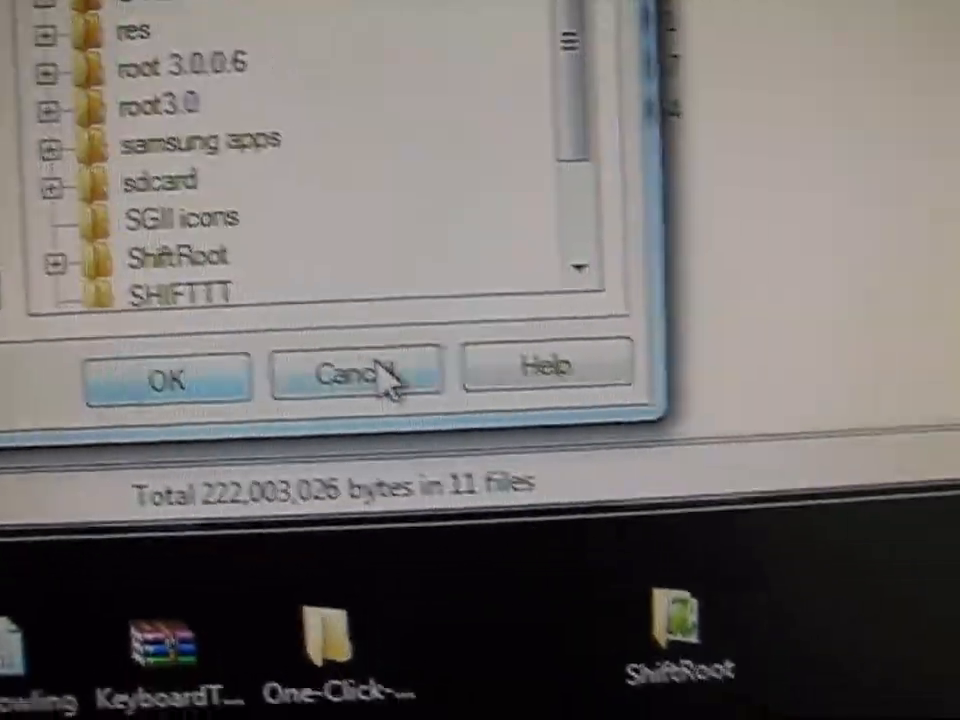
pyautogui.click(355, 370)
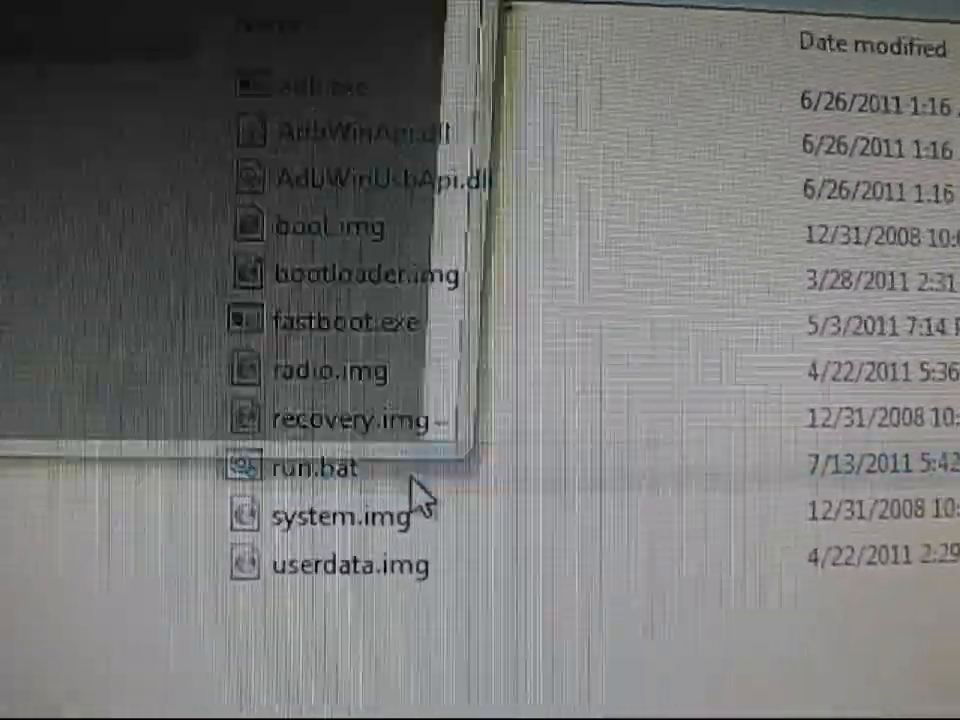
# Launch run.bat from the extracted files to start the One Click Stock script.
pyautogui.doubleClick(325, 467)
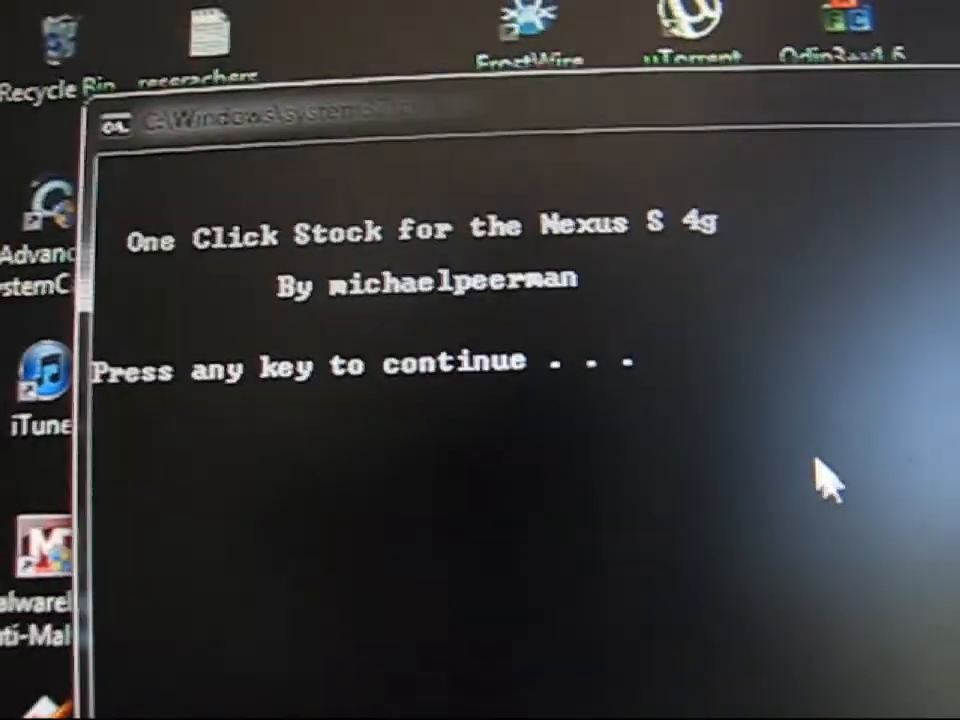